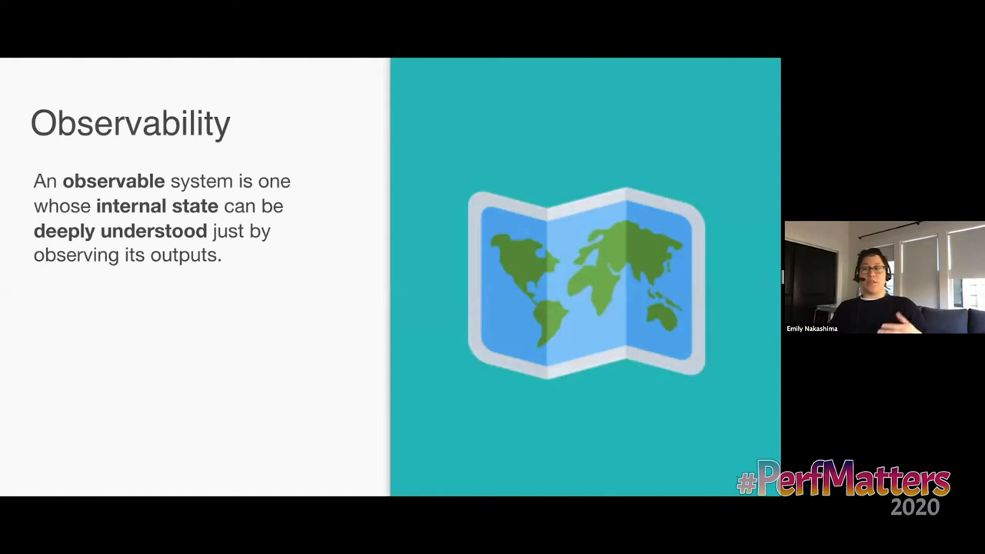
key(right)
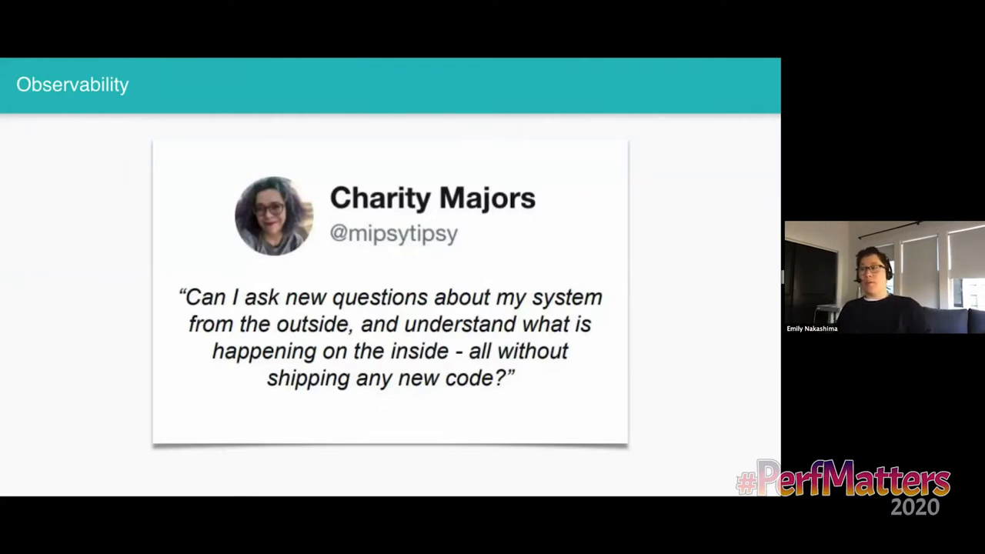
key(brightnessup)
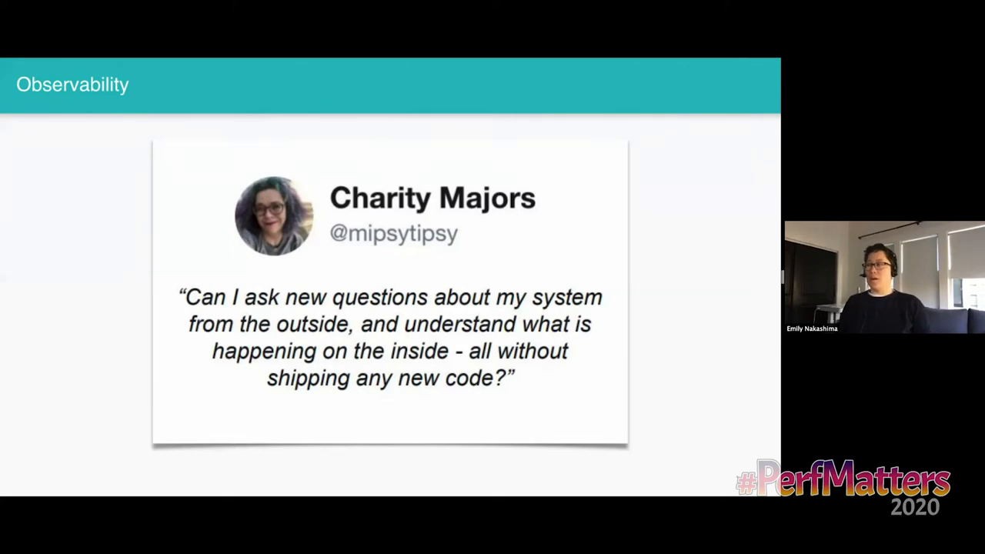
key(Right)
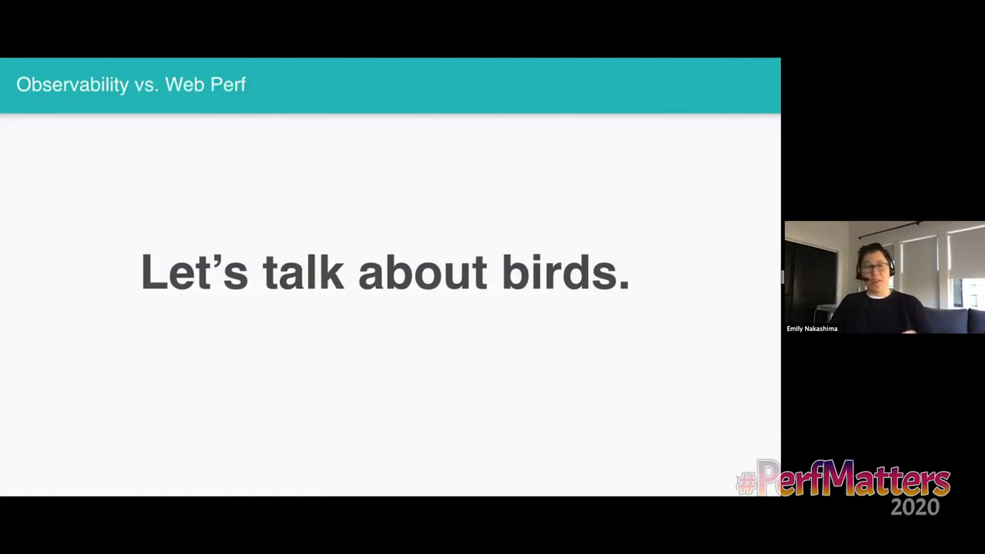
key(Right)
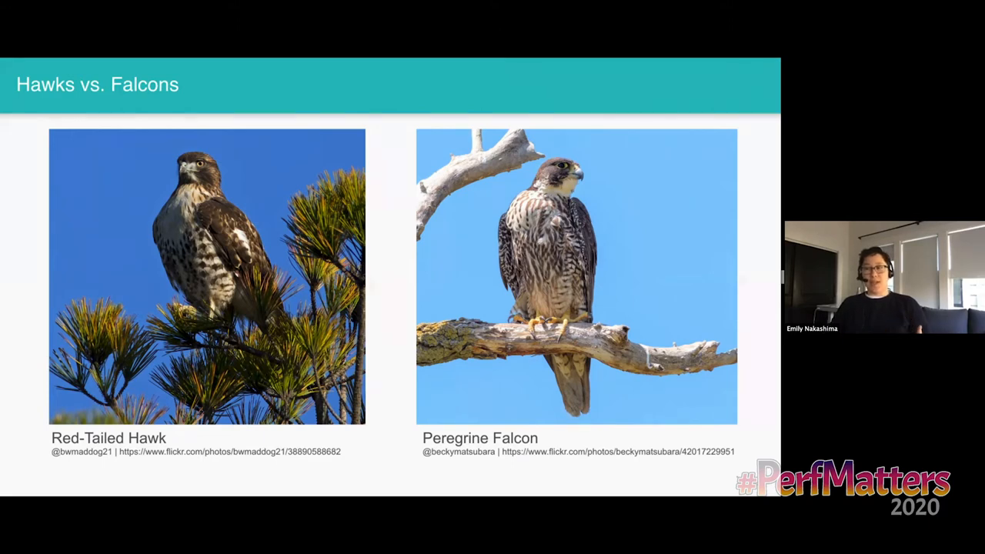
key(Right)
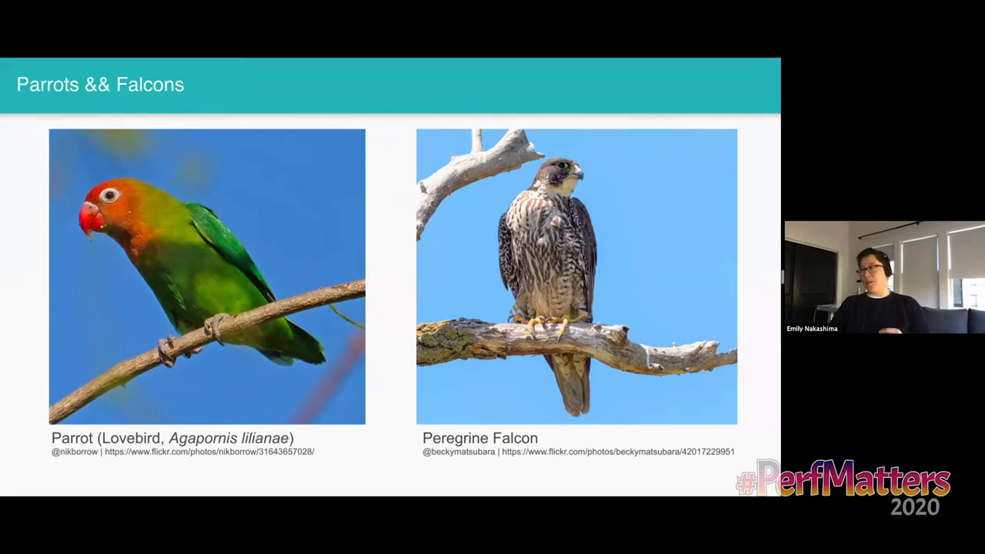
key(Right)
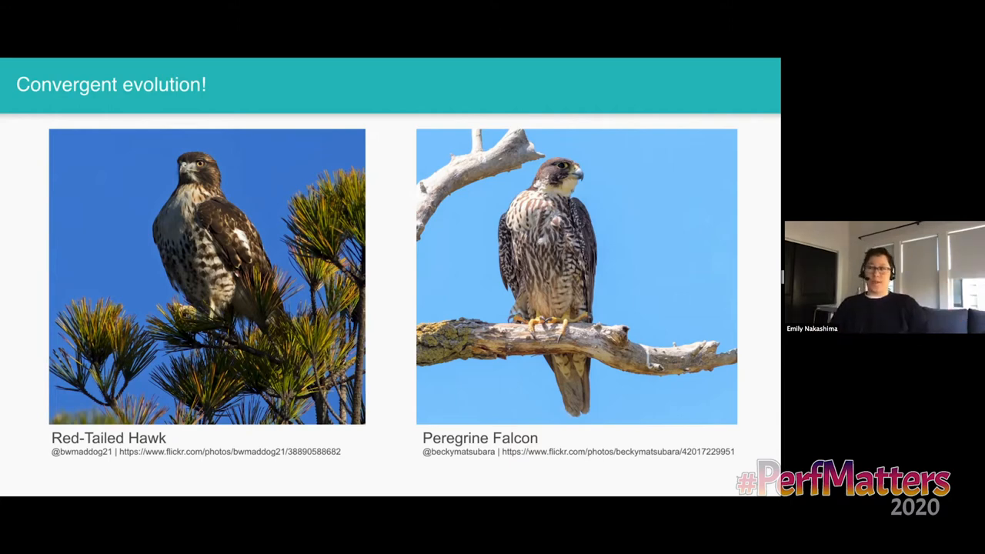
key(Right)
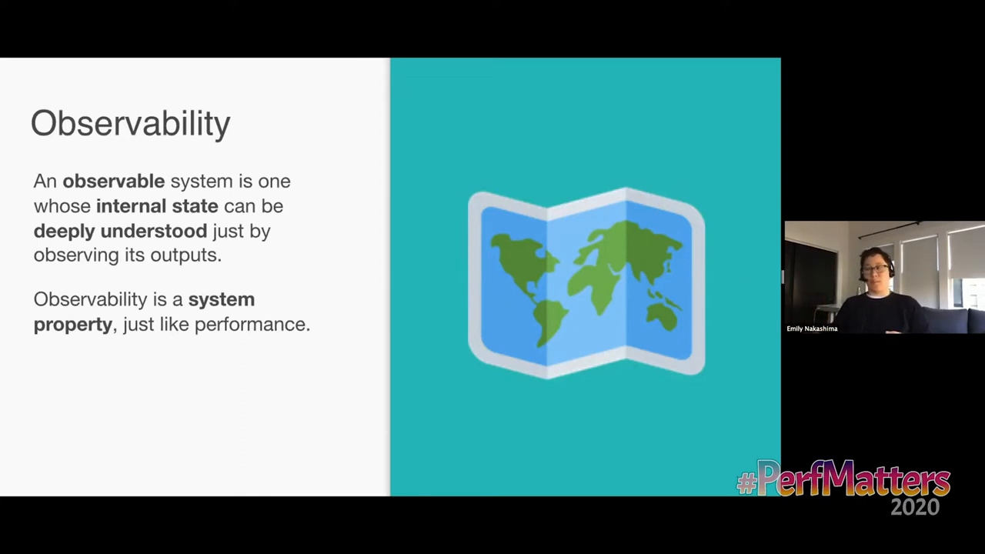
key(Right)
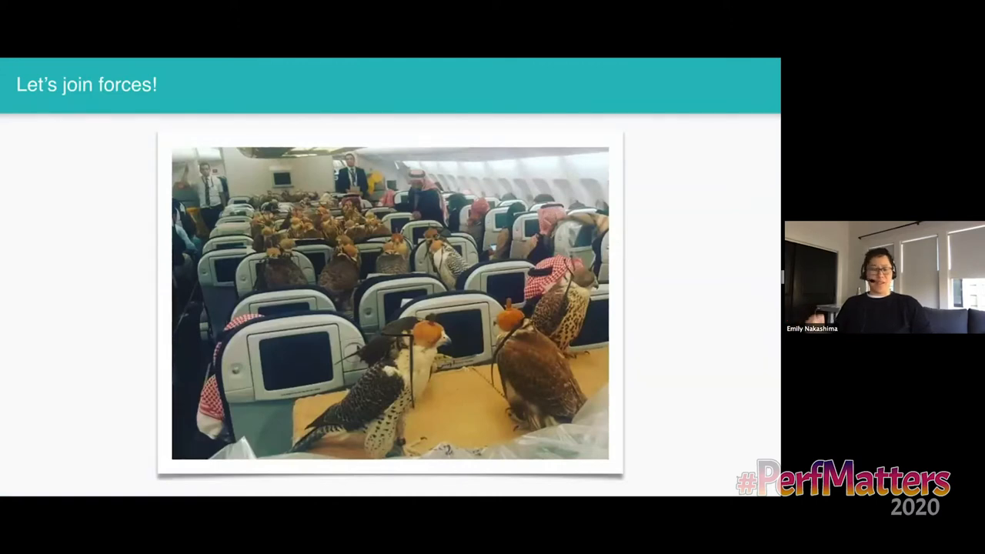
key(Right)
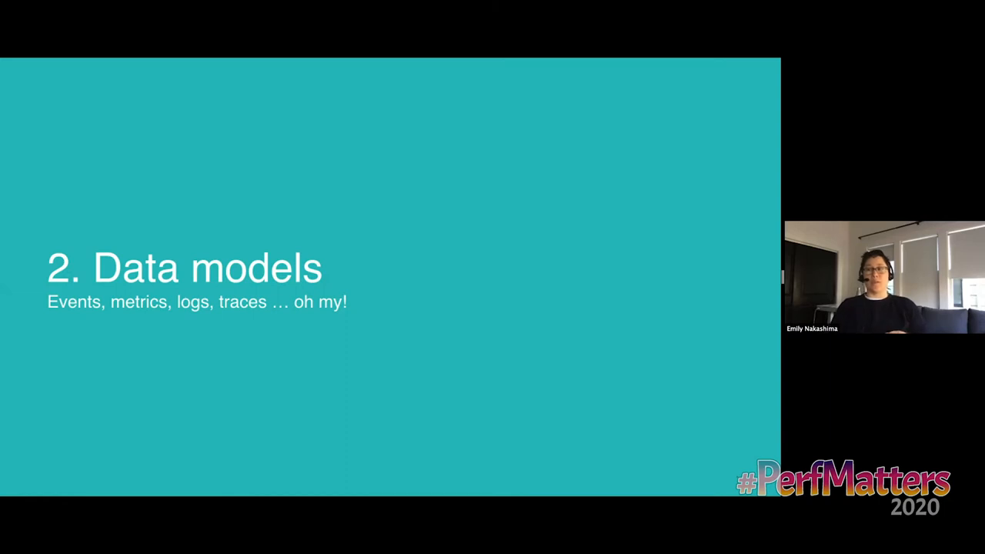
key(Right)
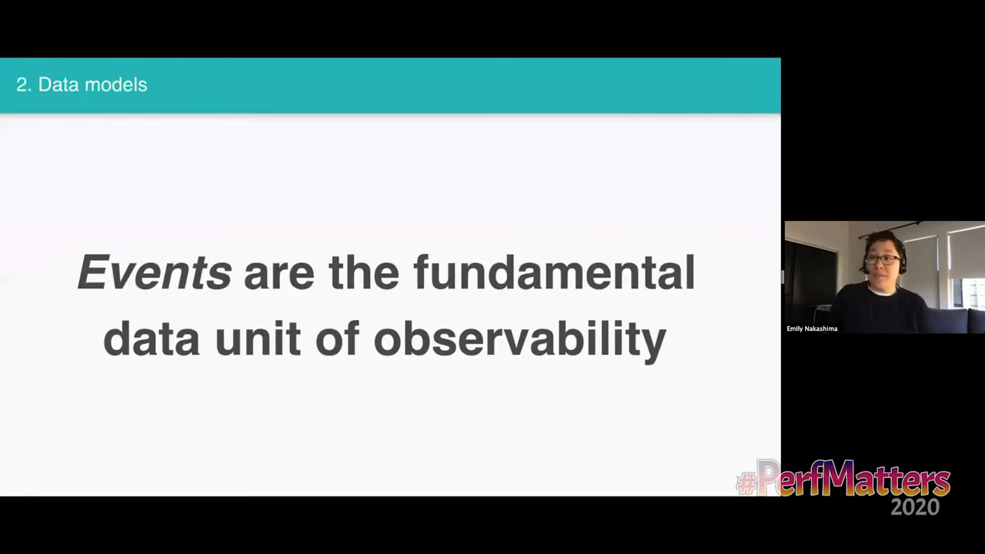
key(Right)
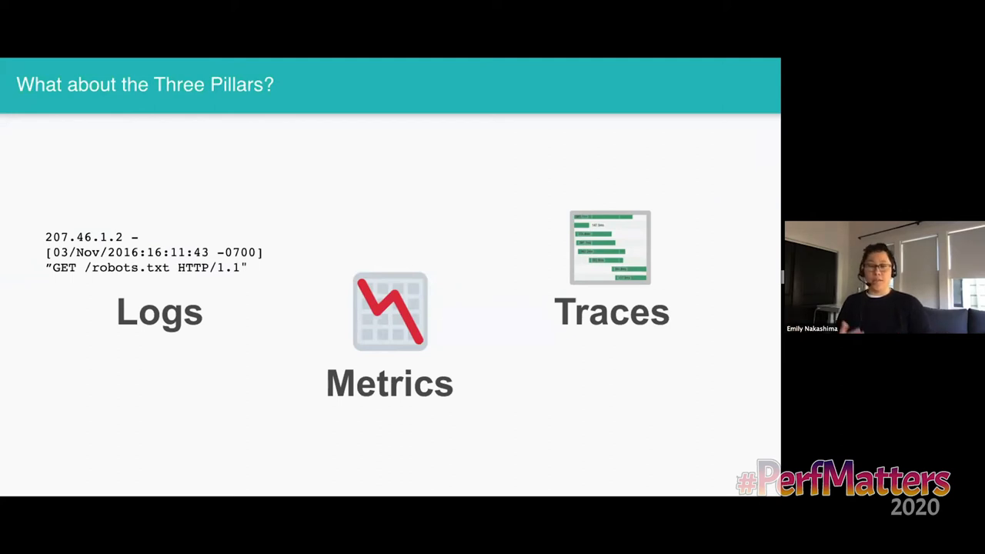
key(right)
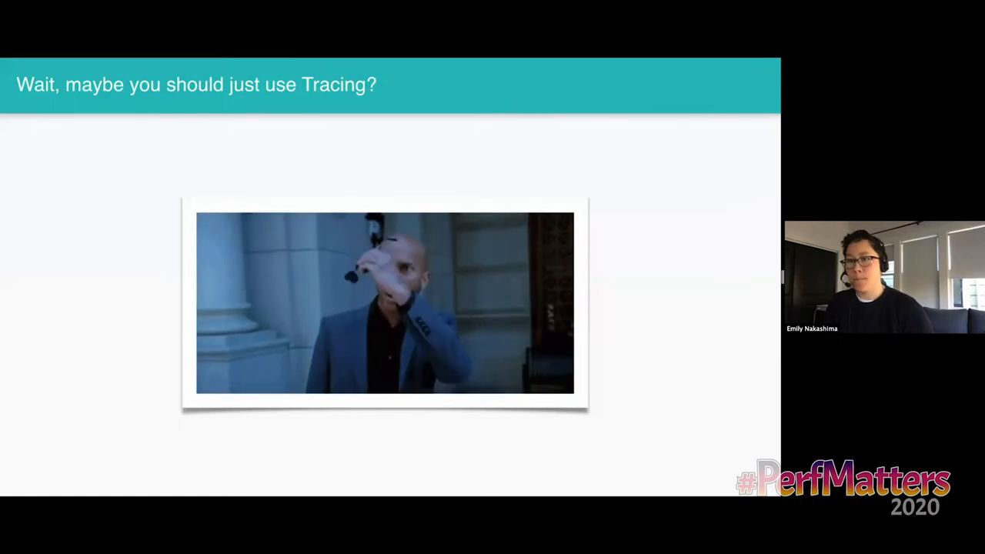
key(Right)
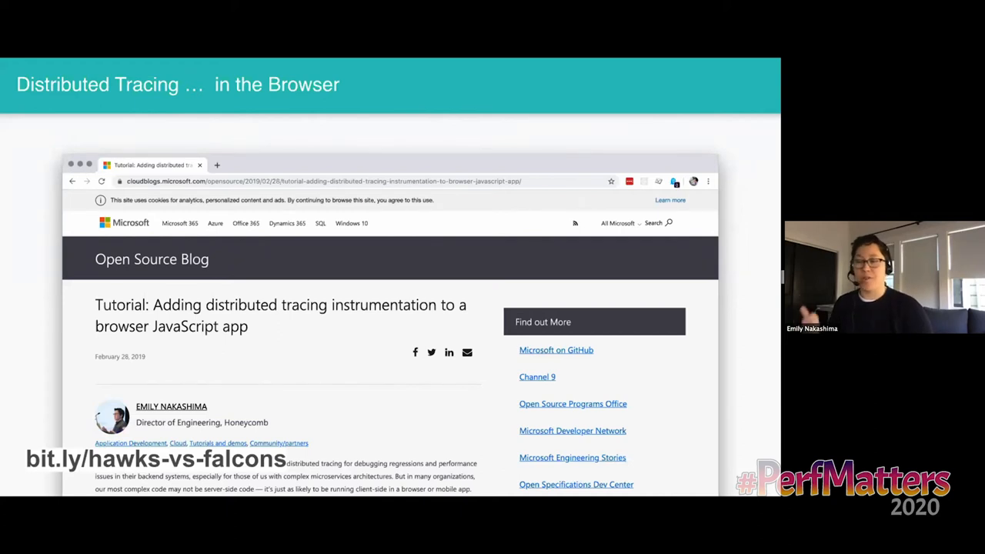
key(Right)
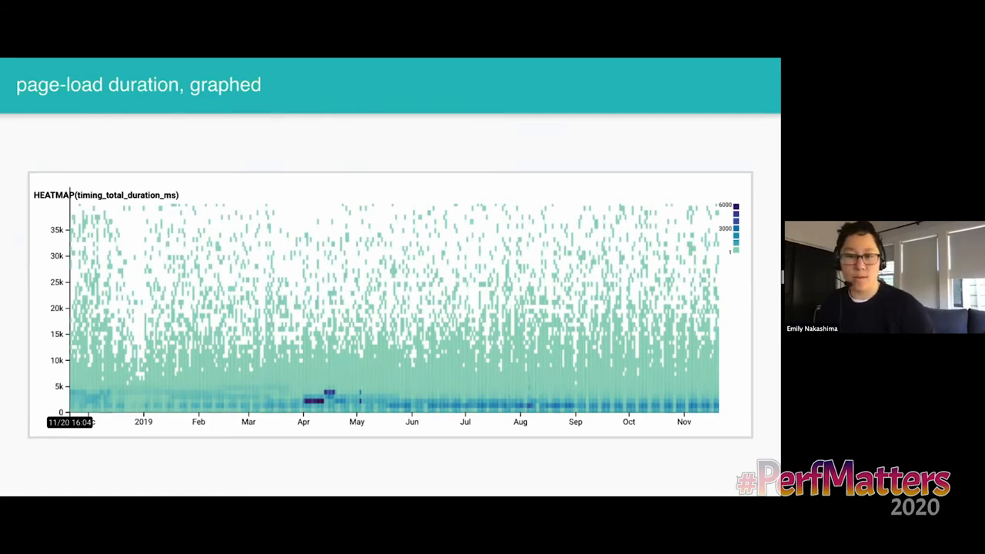
key(right)
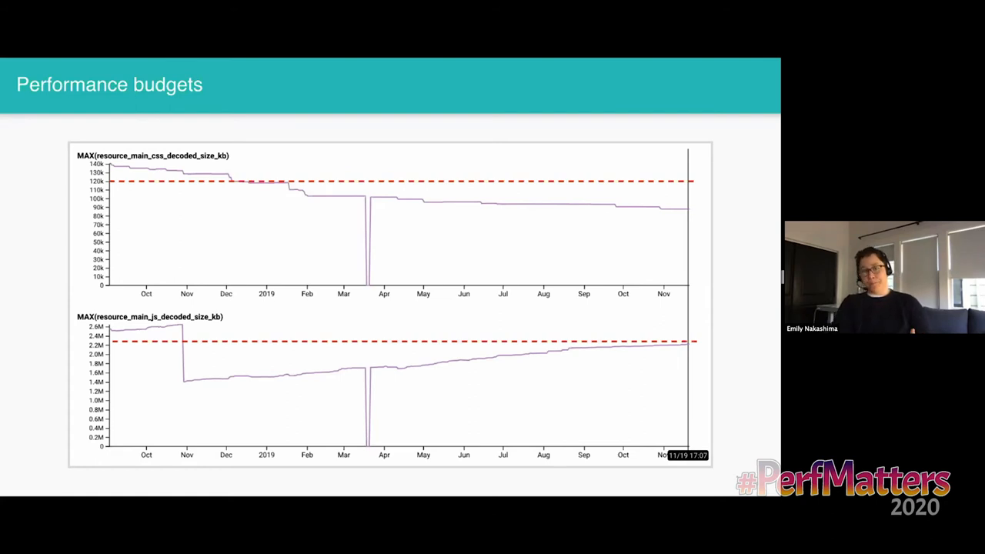
key(Right)
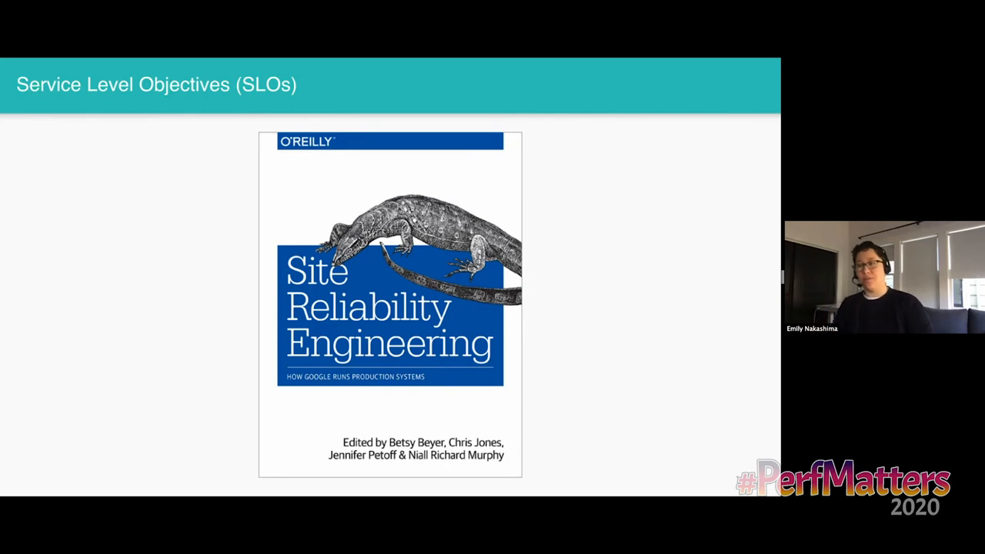
key(Right)
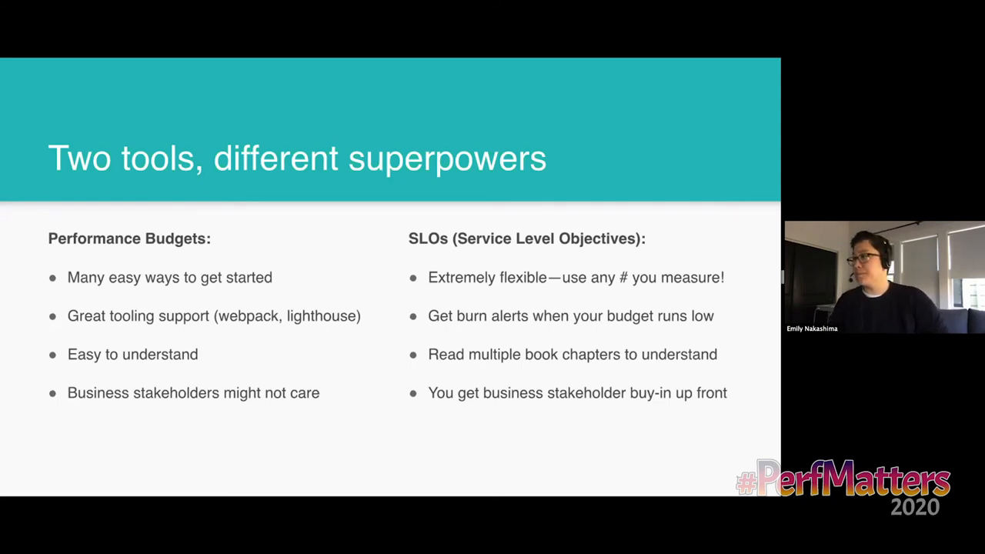
key(Right)
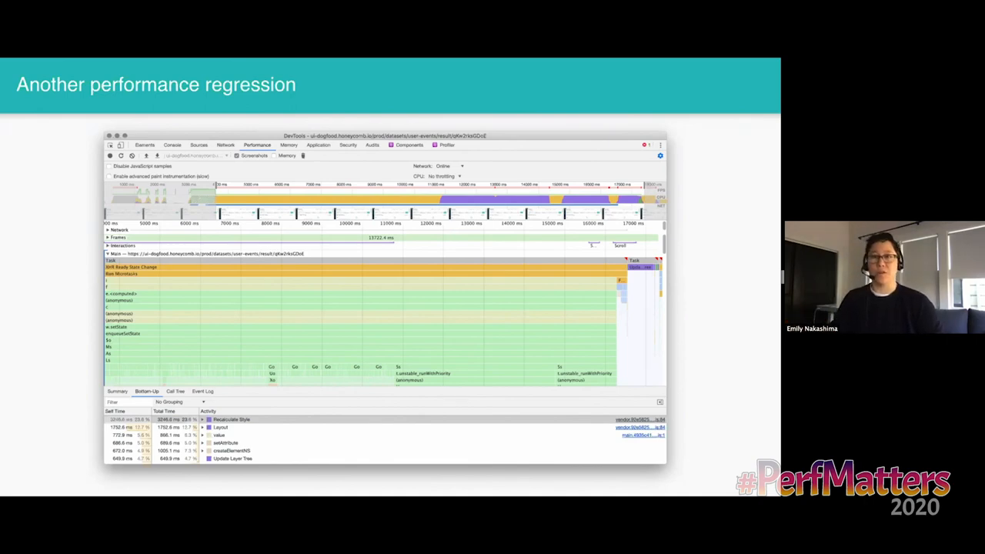
key(right)
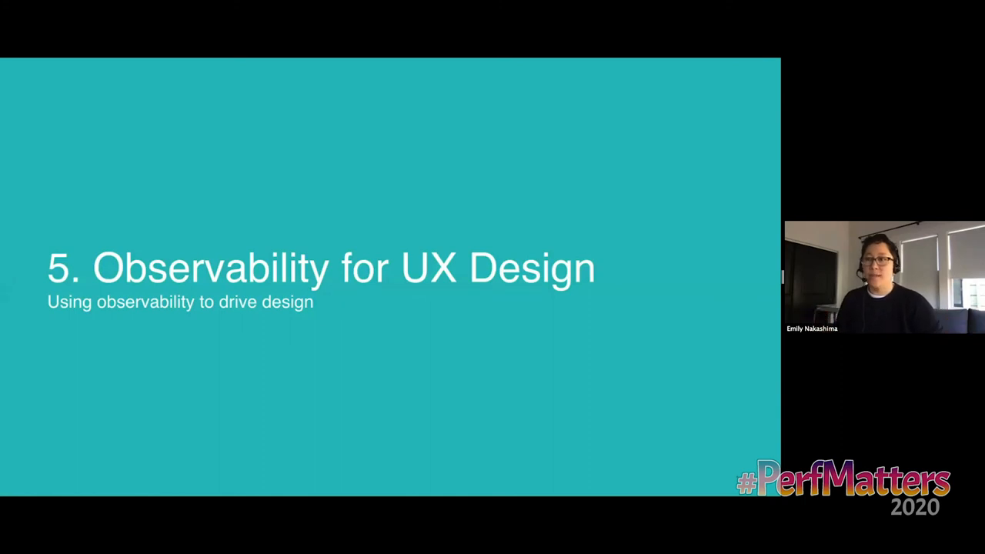